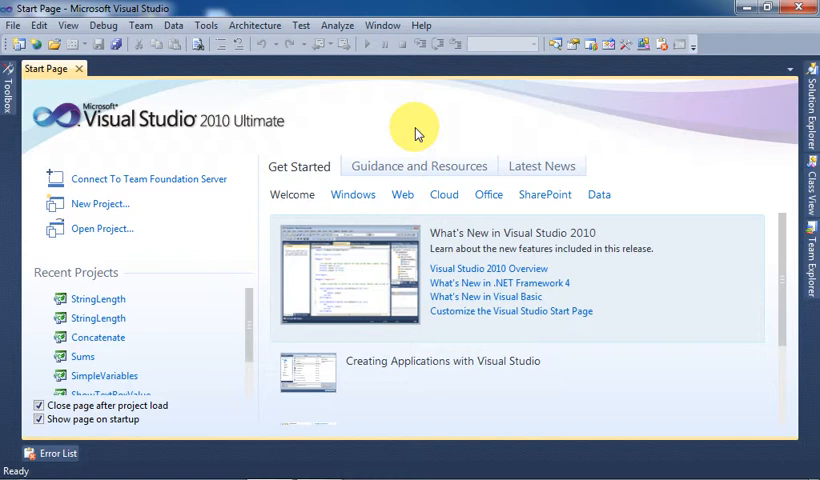
pyautogui.moveTo(12, 24)
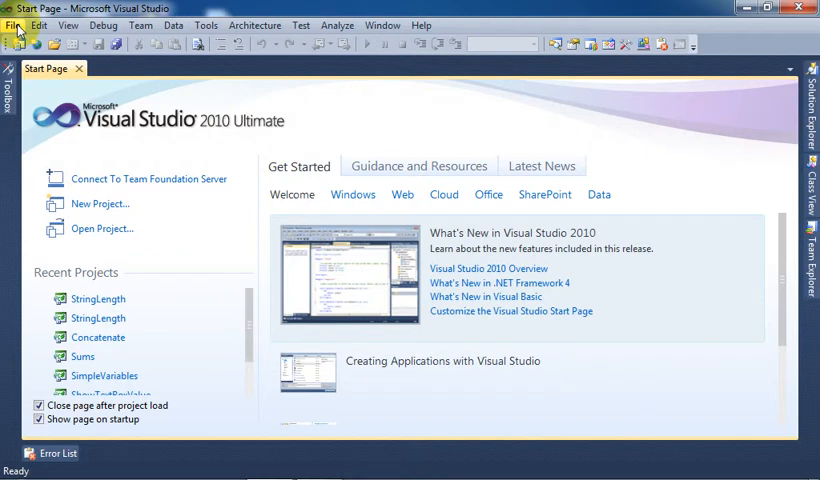
pyautogui.moveTo(140, 164)
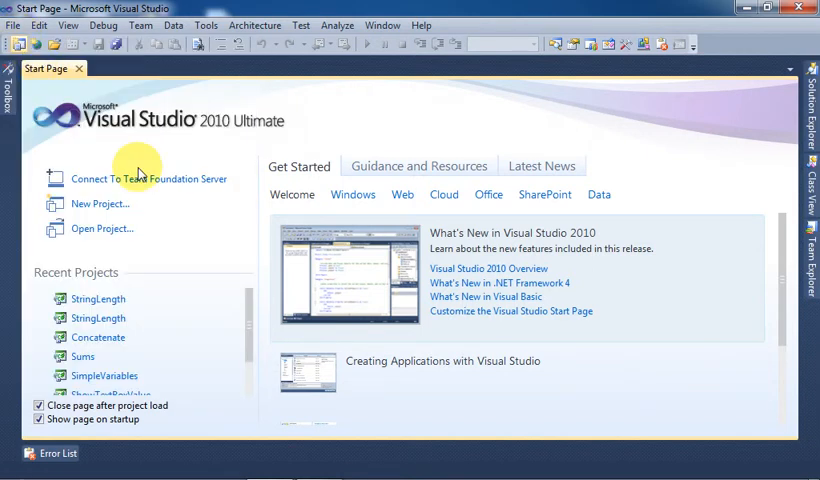
# Create a new C# Windows Forms Application project named Substring
pyautogui.click(100, 204)
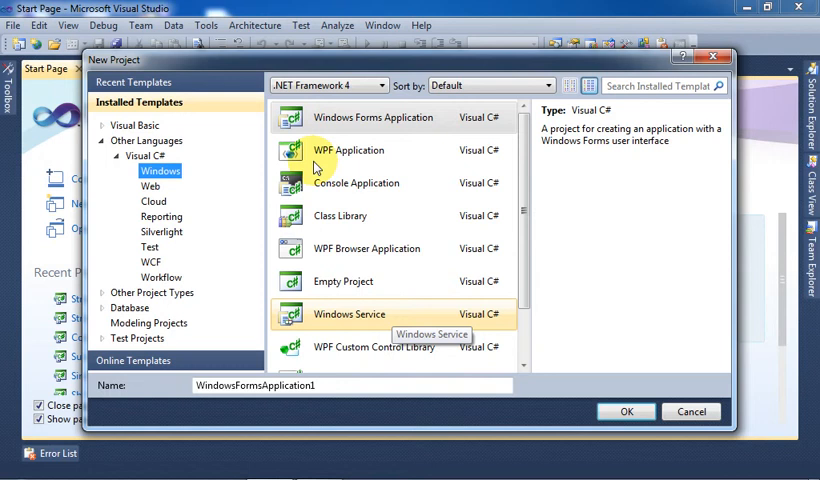
pyautogui.moveTo(358, 378)
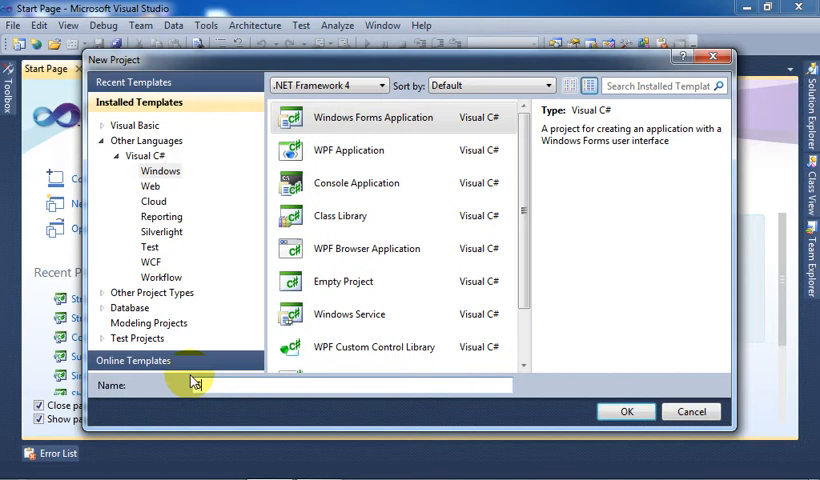
pyautogui.write('Substrin')
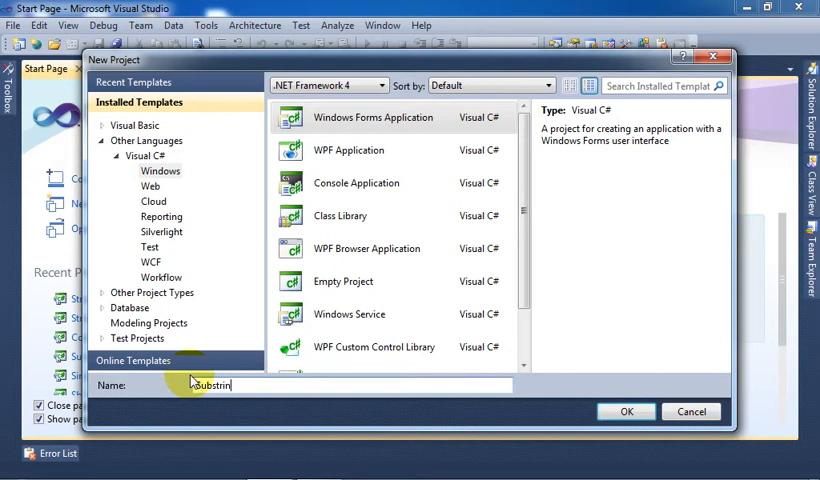
pyautogui.click(626, 412)
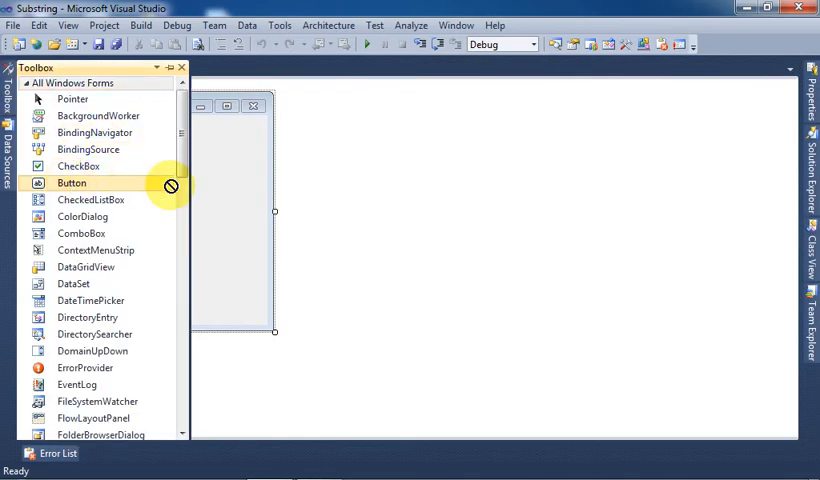
# Place a button and a text box on Form1, text box across the top, button below
pyautogui.moveTo(72, 182); pyautogui.dragTo(244, 188)
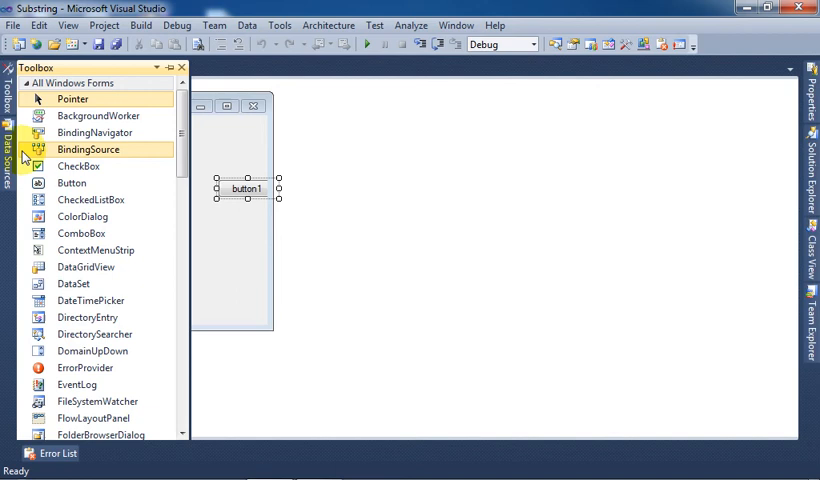
pyautogui.scroll(-3)
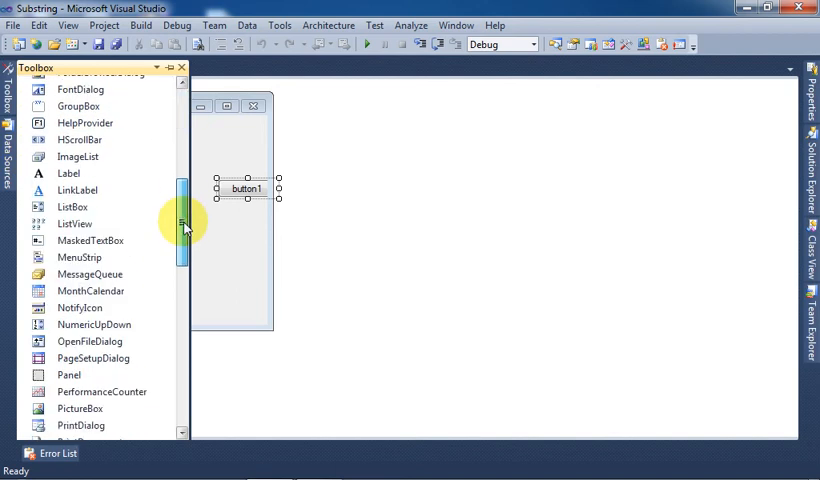
pyautogui.scroll(-3)
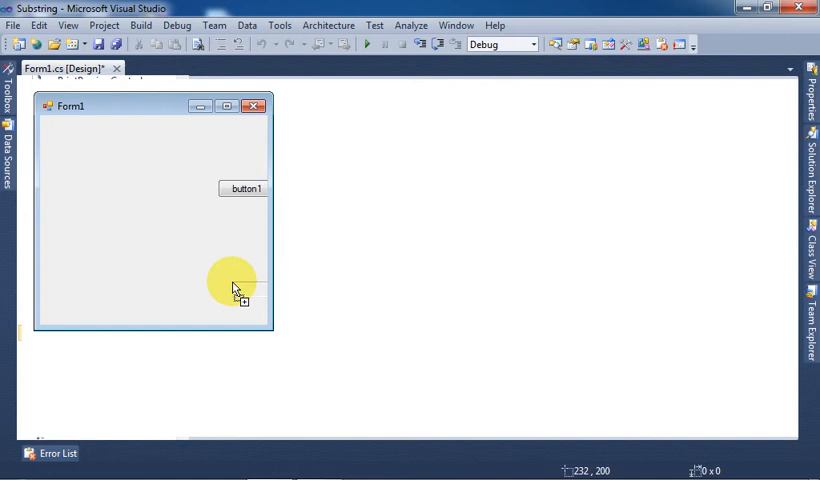
pyautogui.moveTo(244, 188); pyautogui.dragTo(144, 212)
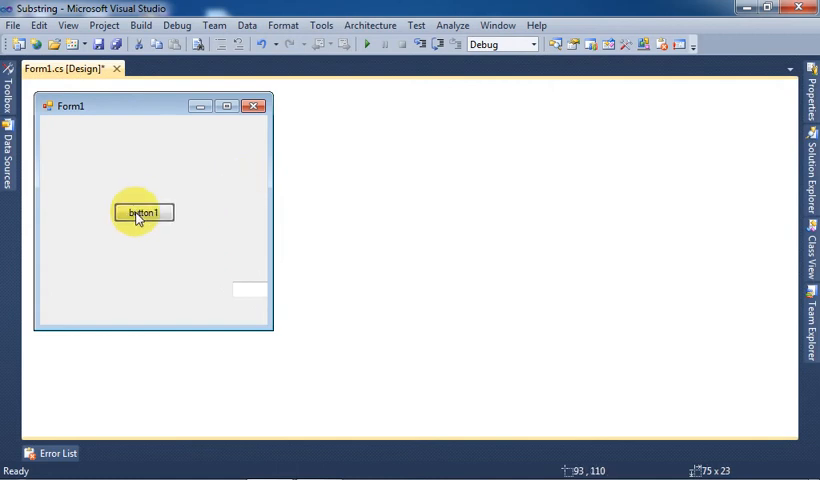
pyautogui.moveTo(172, 218); pyautogui.dragTo(204, 218)
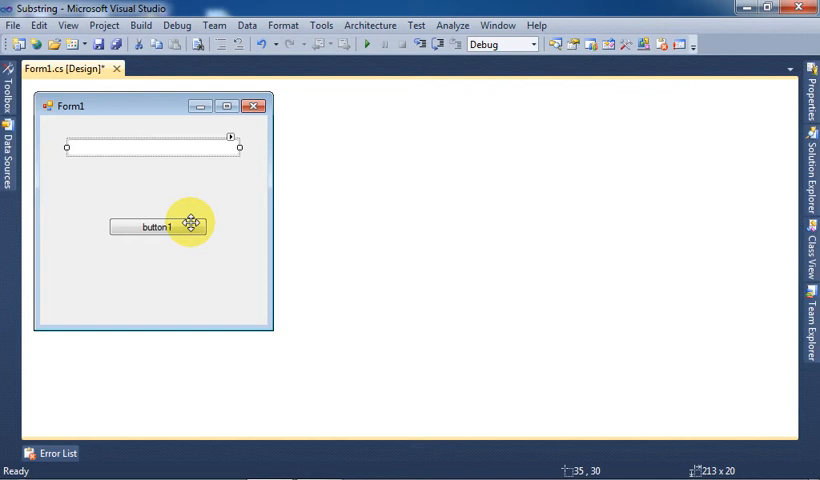
# Set button1's Text property to Show Substring
pyautogui.click(156, 224)
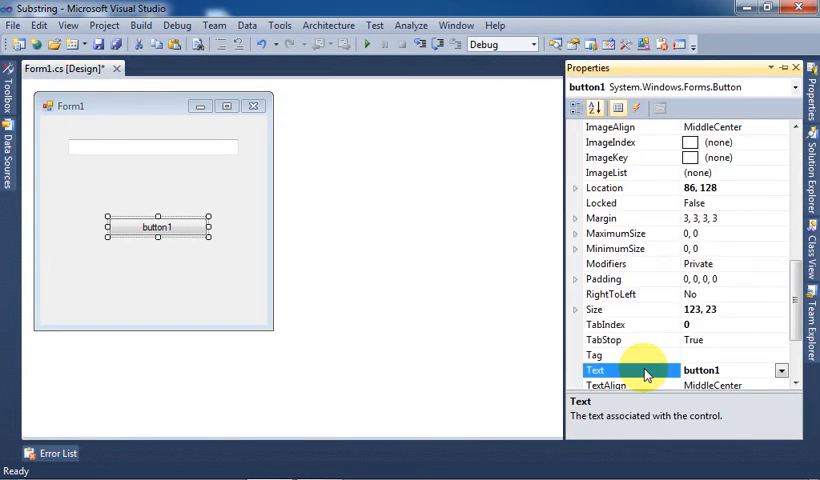
pyautogui.write('Show Substring')
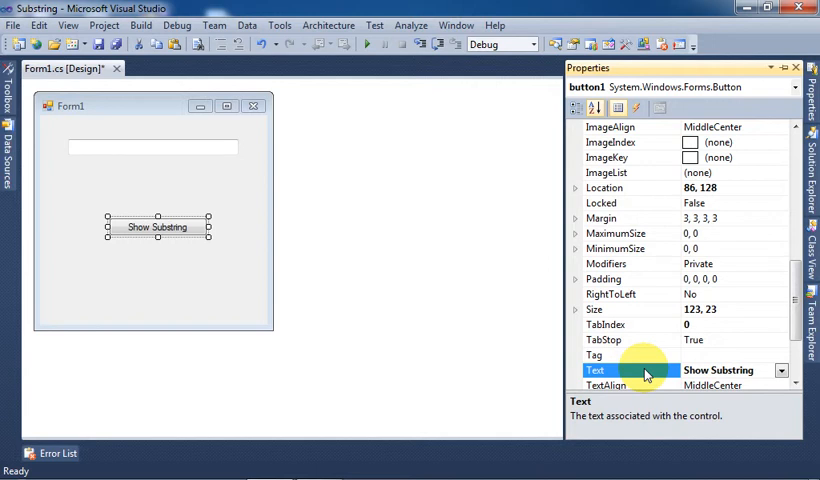
pyautogui.moveTo(184, 226)
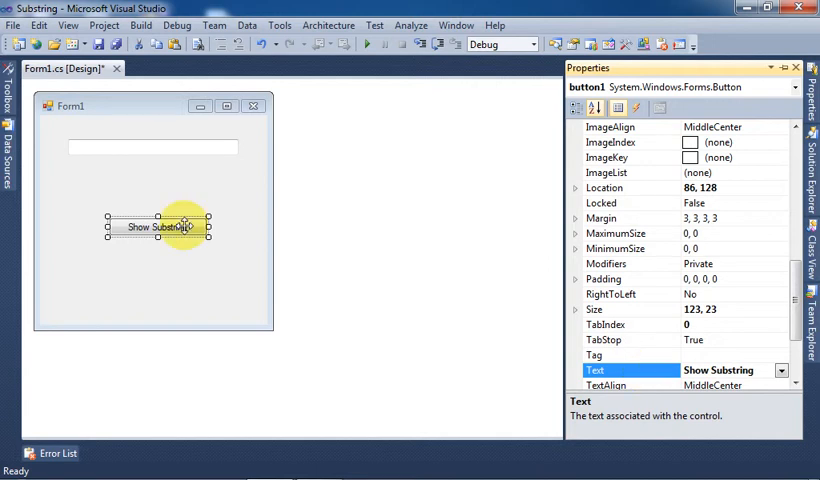
# In button1_Click, declare the variable string strOutput;
pyautogui.doubleClick(158, 226)
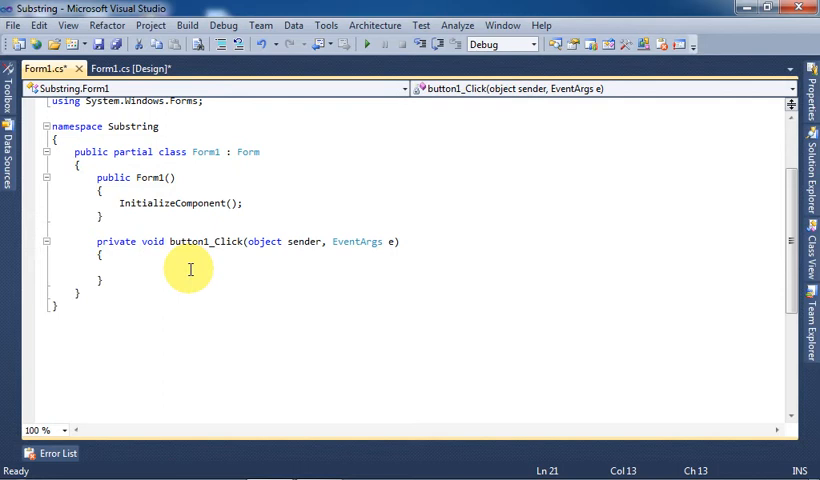
pyautogui.write('stri')
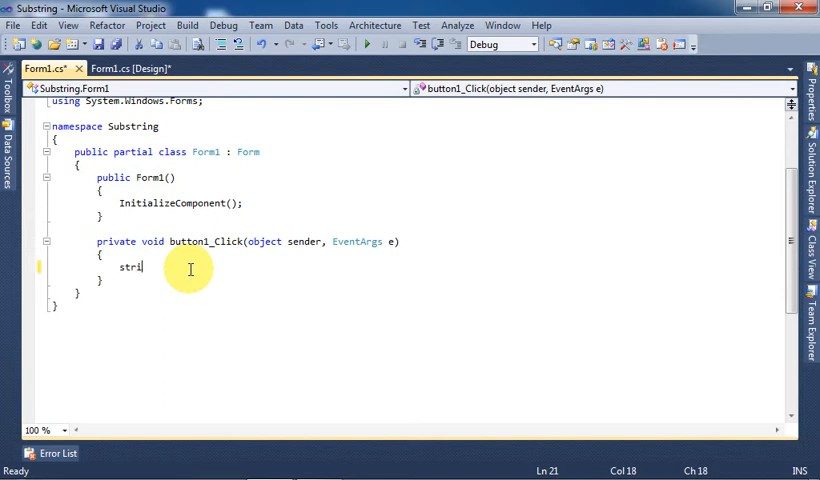
pyautogui.write('ng')
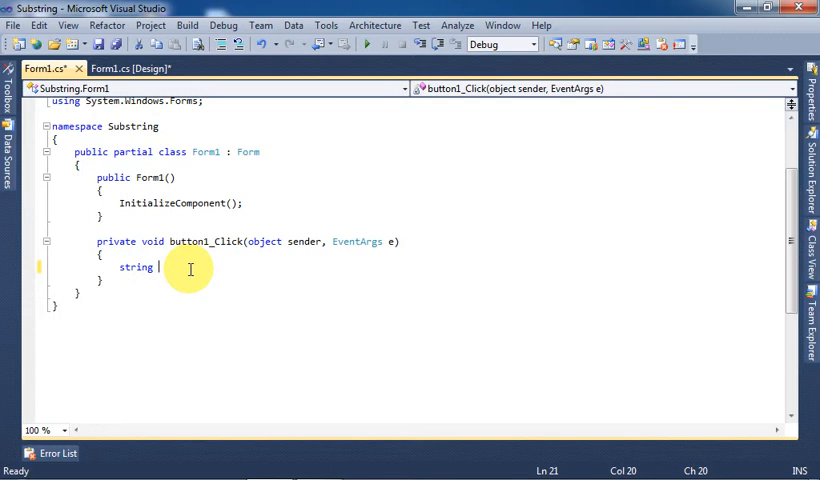
pyautogui.write('str')
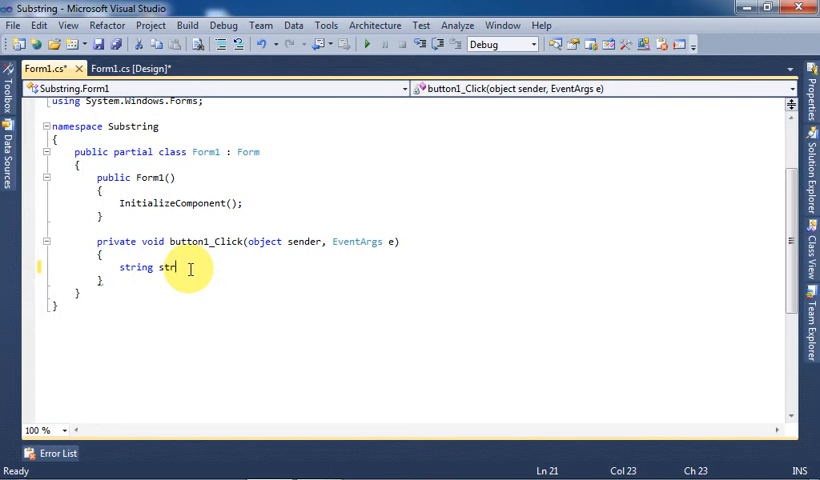
pyautogui.write('Output')
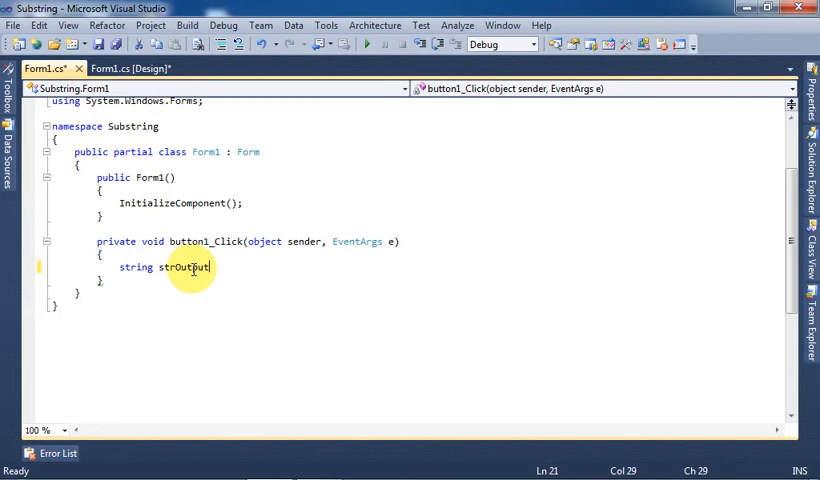
pyautogui.write(';')
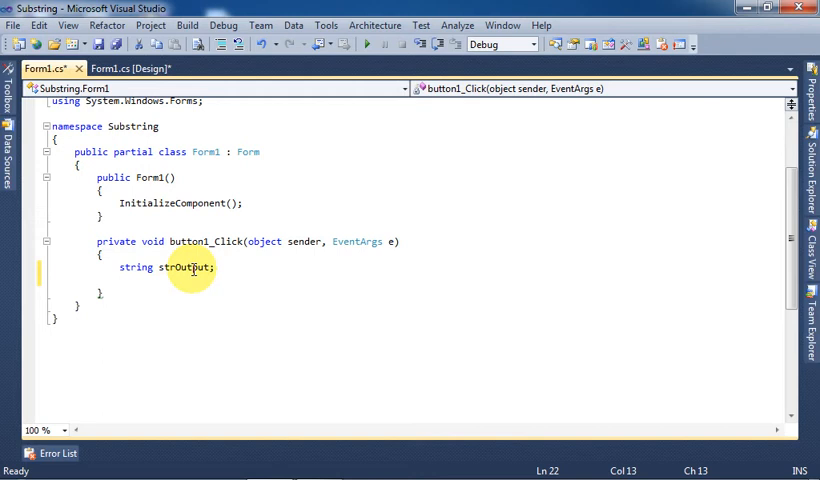
# Begin the assignment strOutput = textBox1.Text.Substring
pyautogui.write('strou')
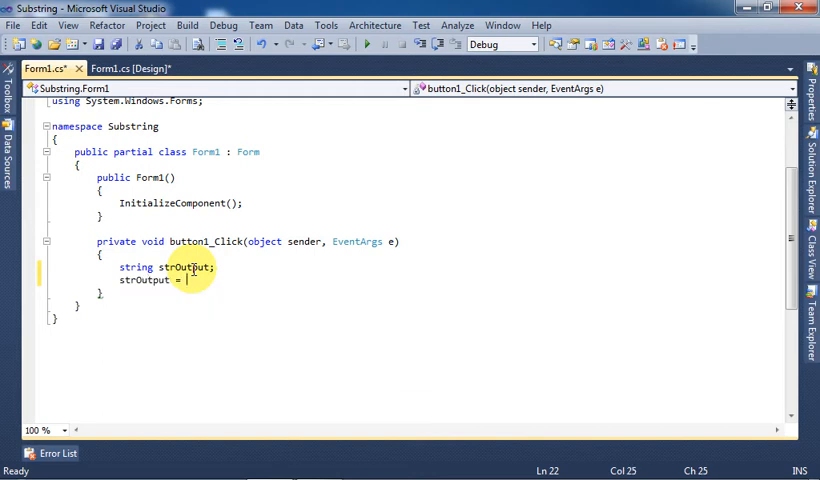
pyautogui.write('te')
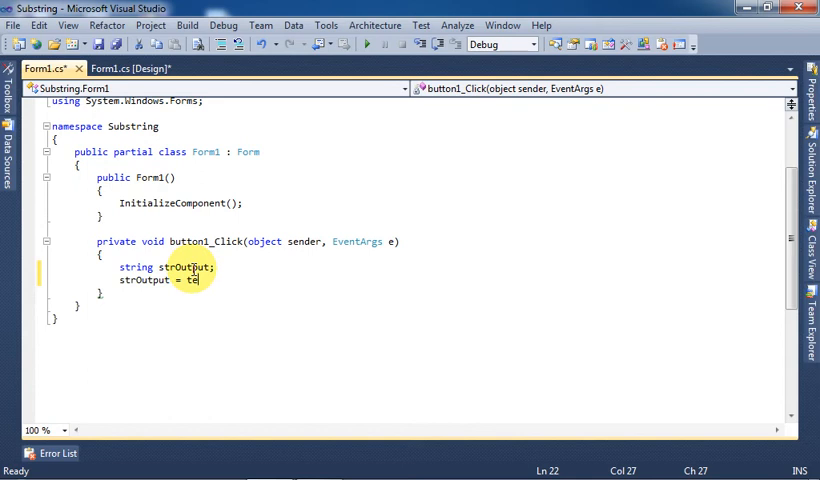
pyautogui.write('xtBox1')
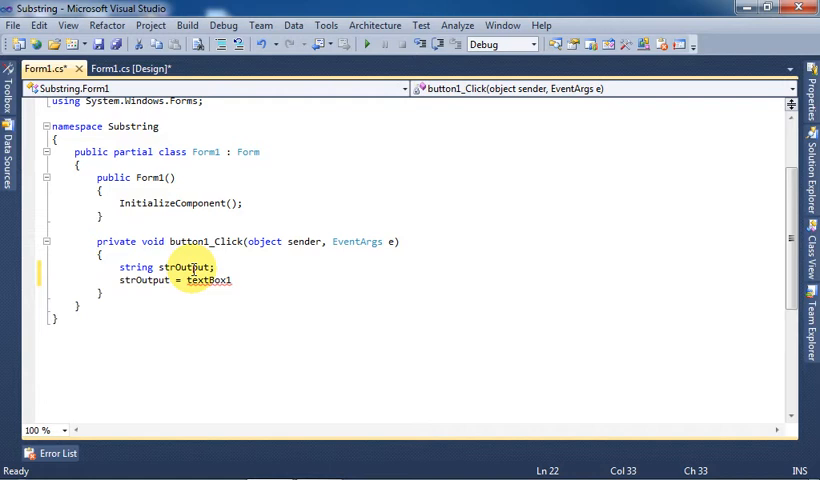
pyautogui.write('.te')
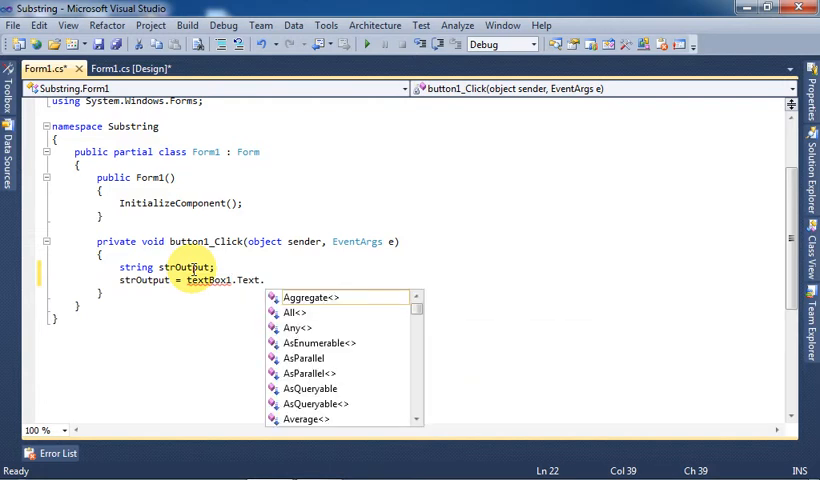
pyautogui.write('sub')
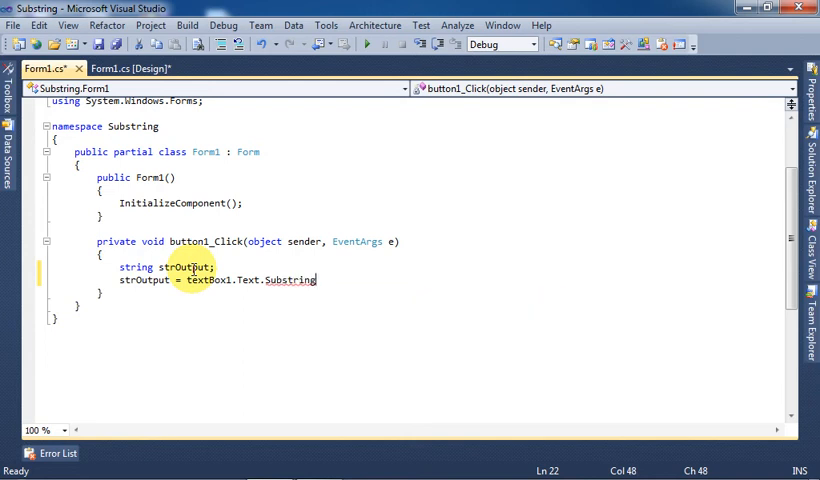
# Complete the call as Substring(0, 3) to take the first three characters
pyautogui.write('();')
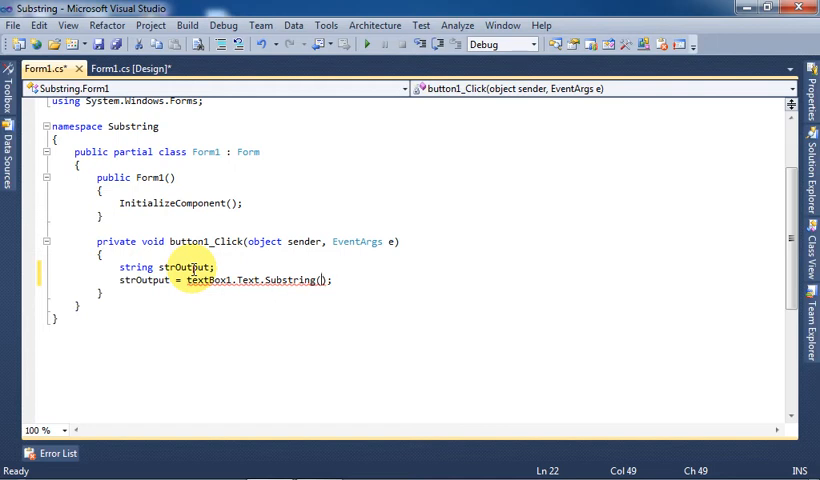
pyautogui.write('0')
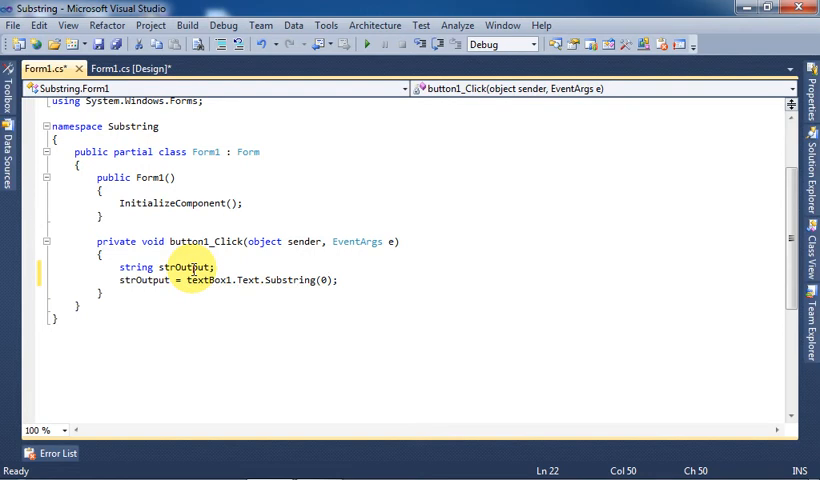
pyautogui.write(',3')
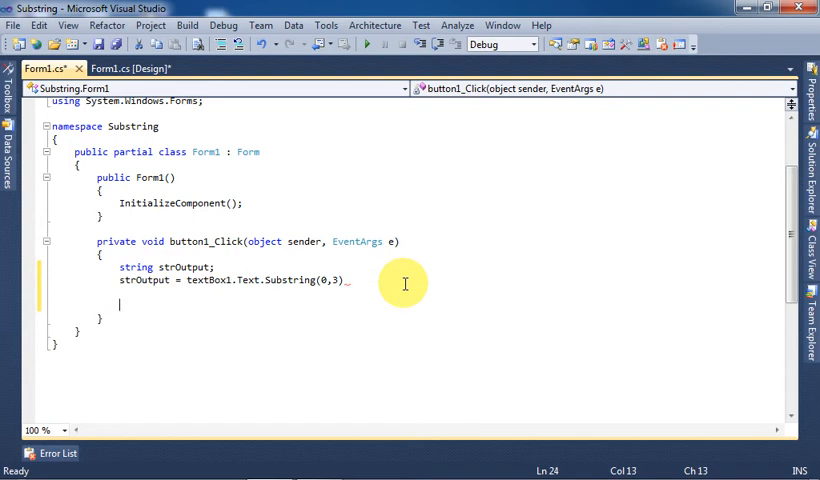
# Add MessageBox.Show(strOutput, "Substring"); to display the result
pyautogui.write('mess')
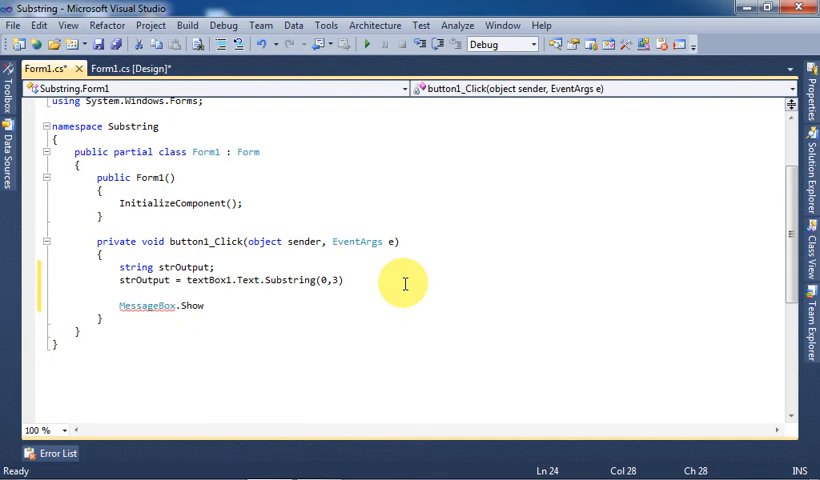
pyautogui.write('()')
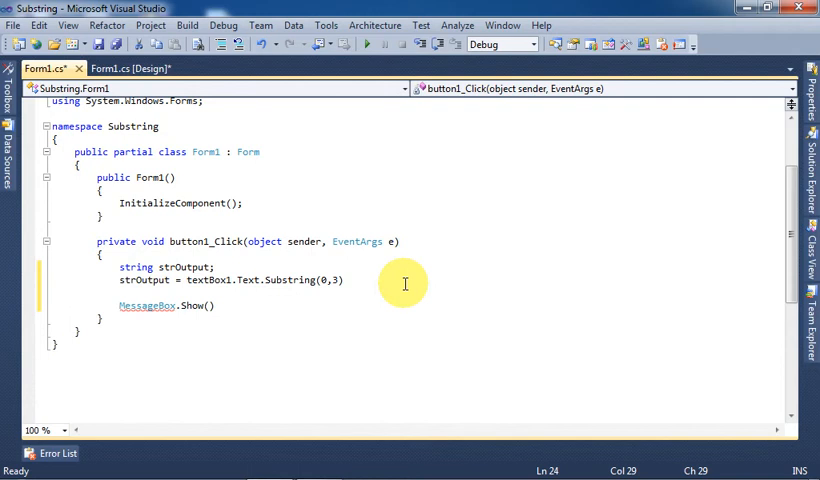
pyautogui.write('strou')
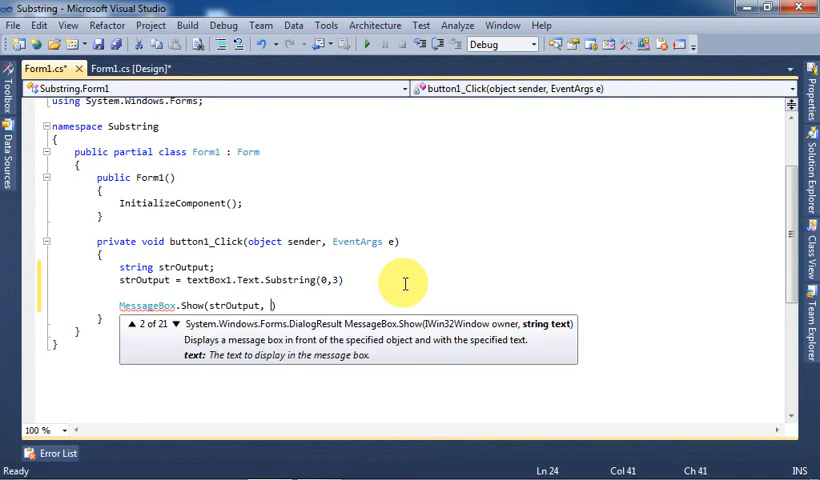
pyautogui.write('"")')
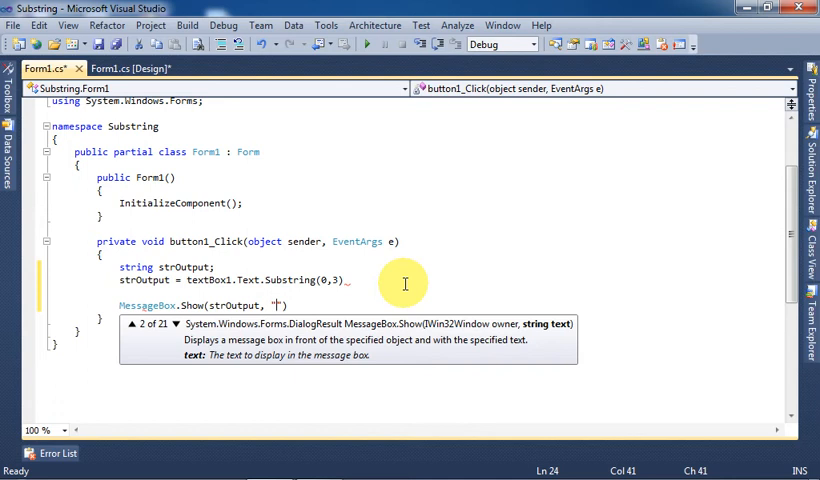
pyautogui.write('Substring')
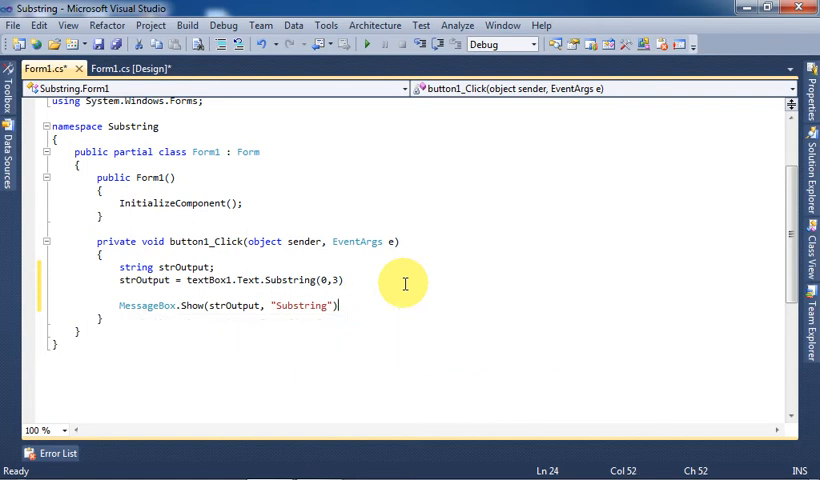
pyautogui.write(';')
pyautogui.click(230, 280)
pyautogui.write(';')
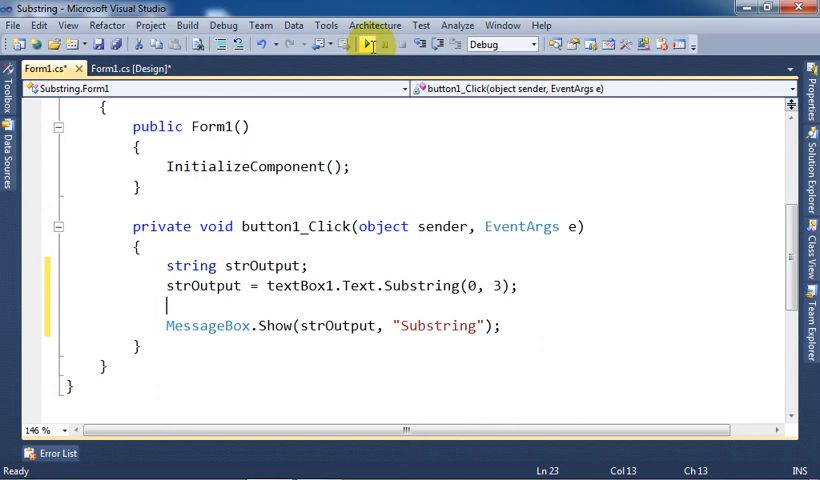
# Run the form with SOFTWARE entered so the message box shows SOF, then dismiss it
pyautogui.click(368, 44)
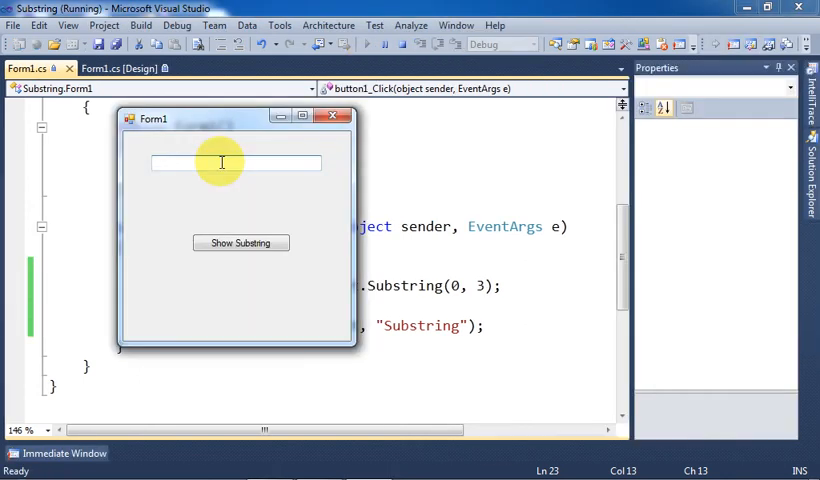
pyautogui.write('P')
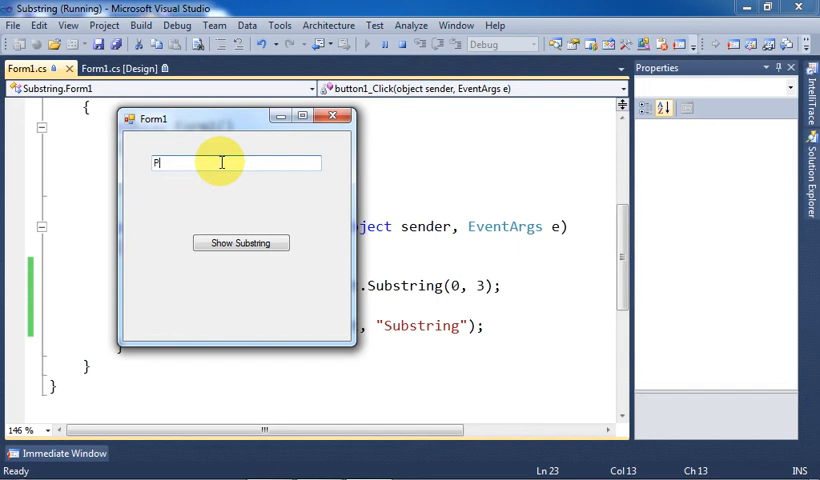
pyautogui.write('SOFTWARE')
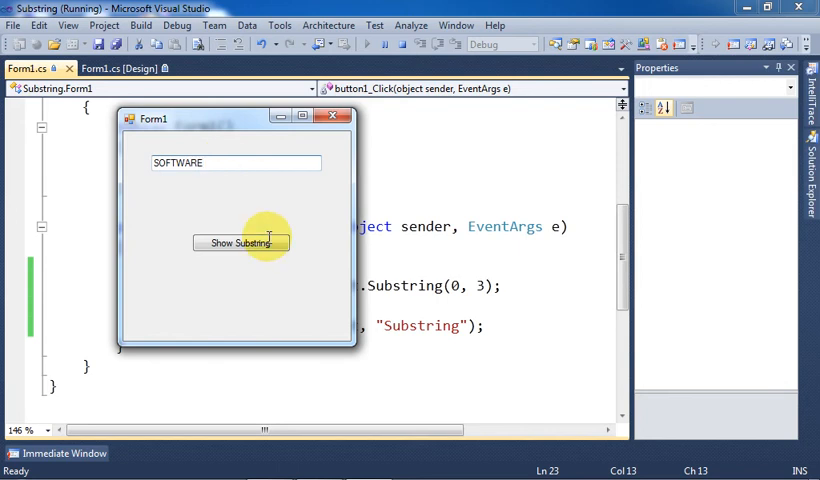
pyautogui.click(240, 244)
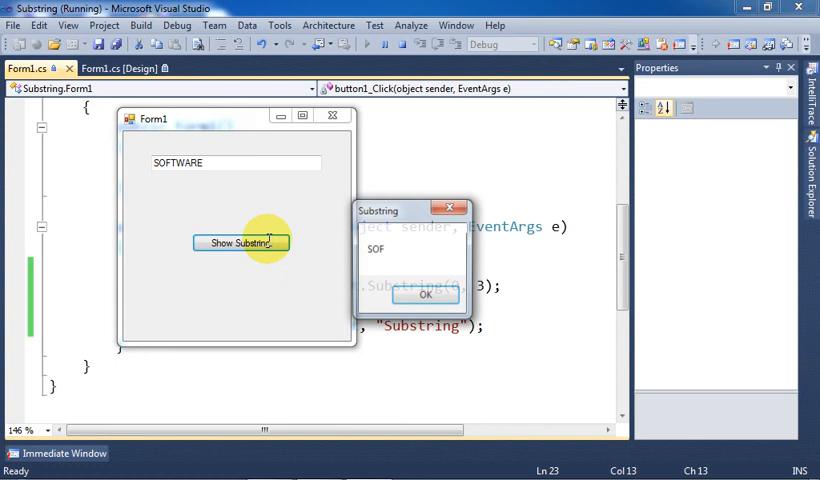
pyautogui.moveTo(412, 272)
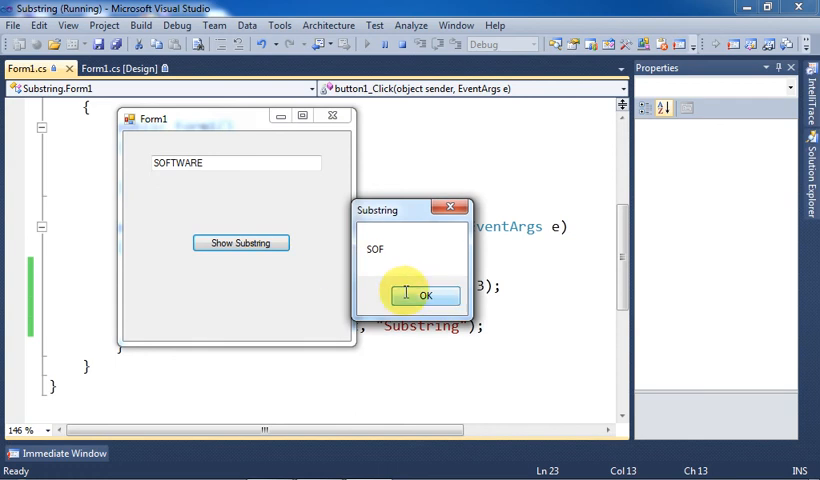
pyautogui.click(424, 296)
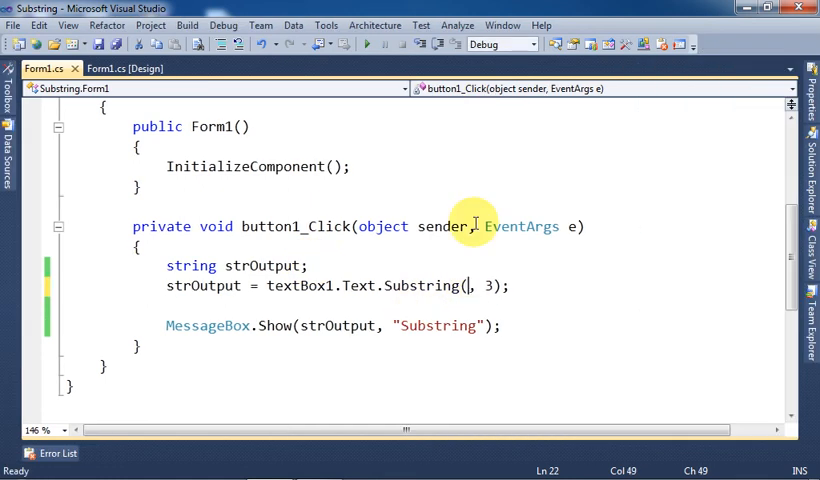
# Change the call to Substring(3, 3), run with SOFTWARE, and confirm the message shows TWA
pyautogui.write('3')
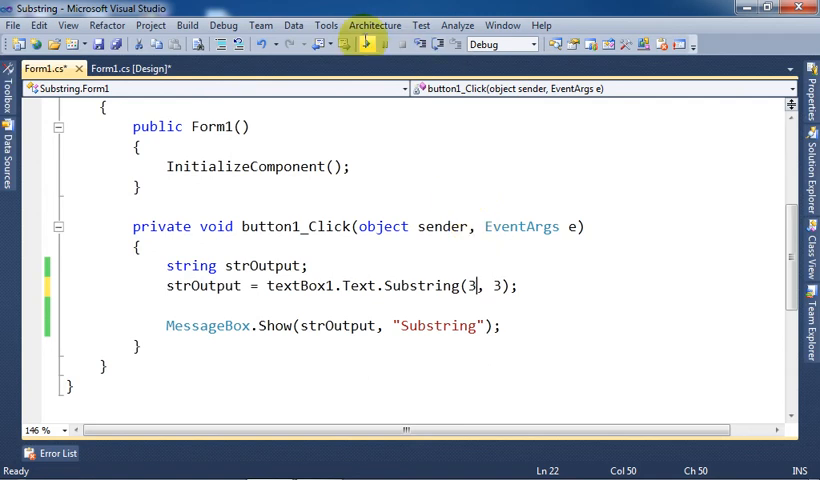
pyautogui.click(368, 44)
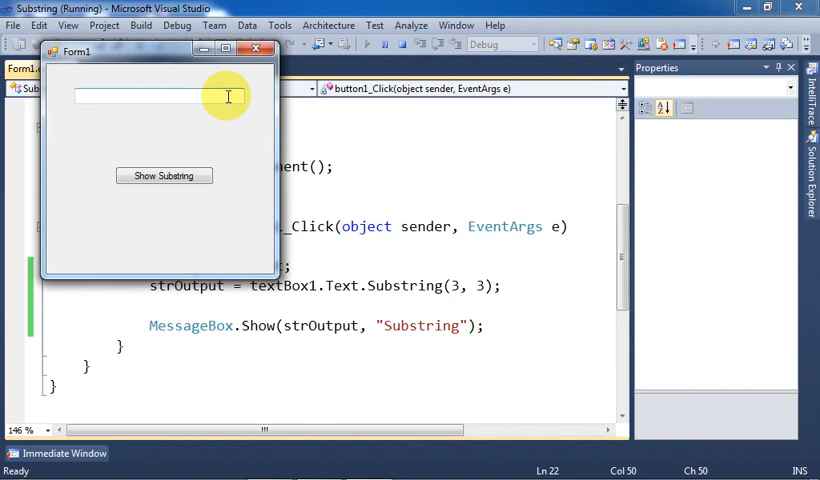
pyautogui.write('SOF')
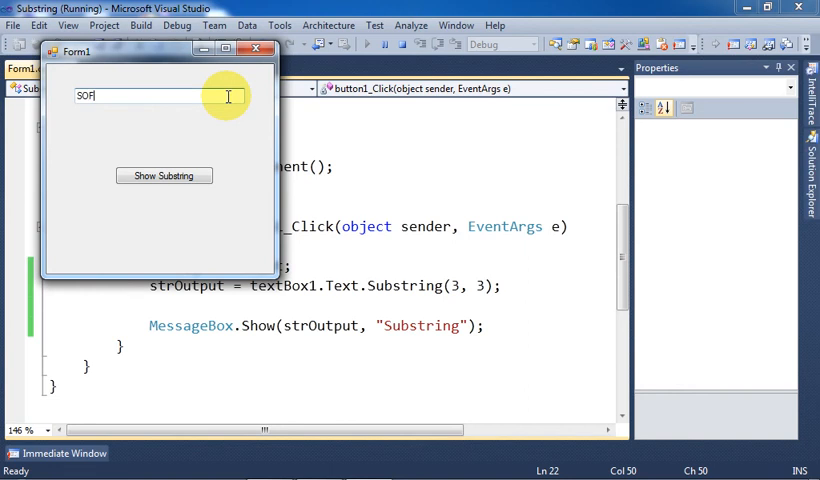
pyautogui.write('TWARE')
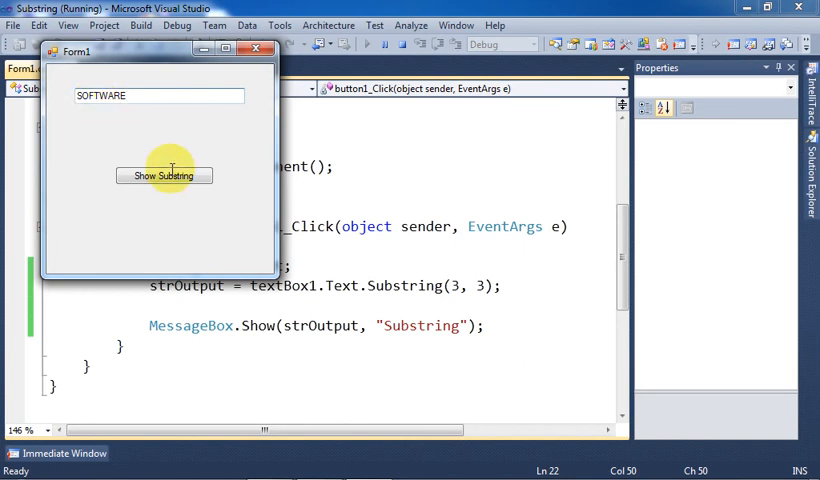
pyautogui.click(164, 176)
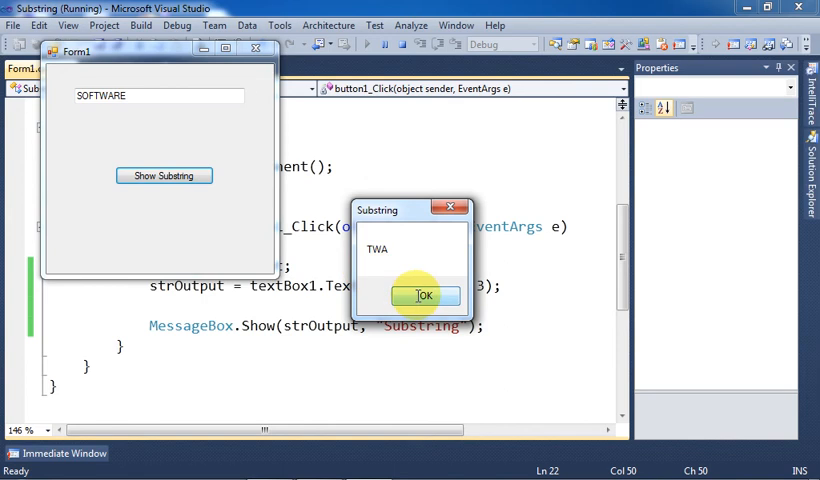
pyautogui.click(422, 296)
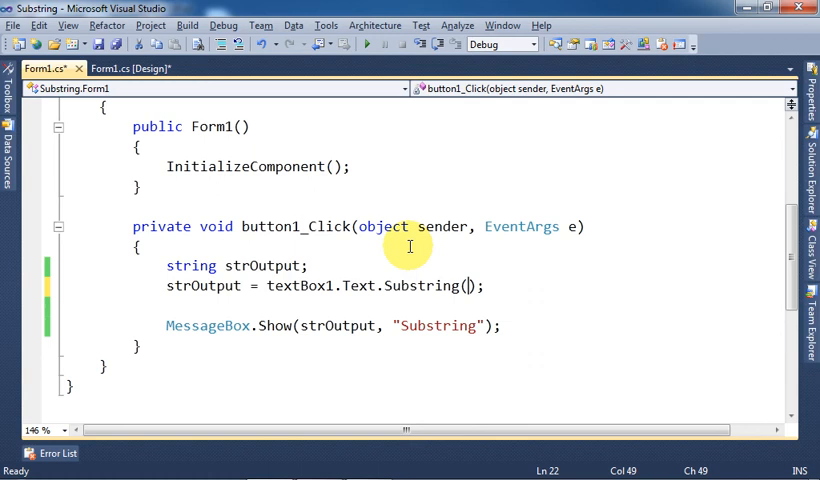
# Change the call to Substring(5) so it takes everything from index 5
pyautogui.write('5')
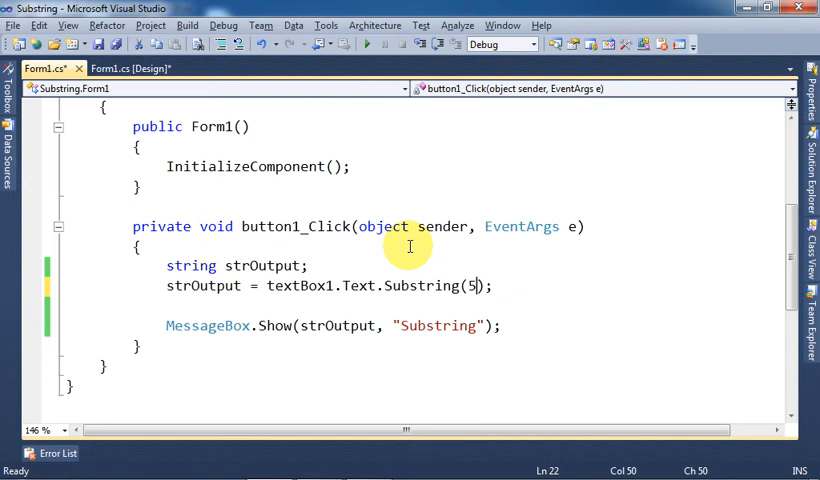
pyautogui.moveTo(410, 244)
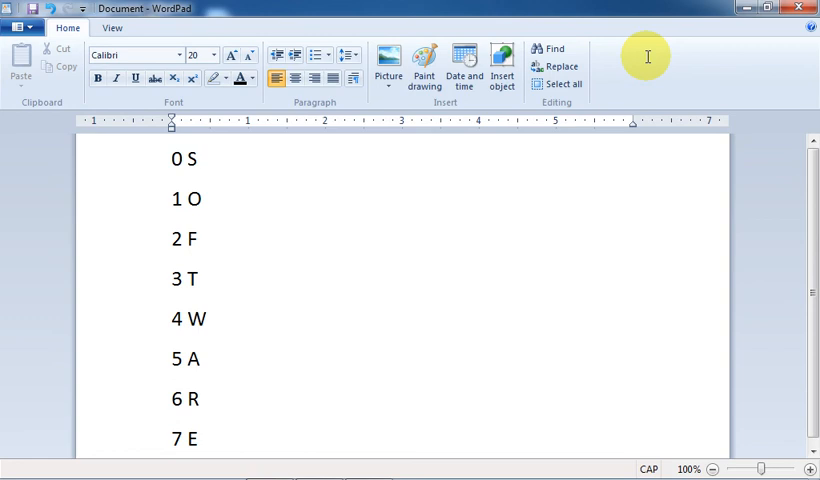
pyautogui.moveTo(234, 156)
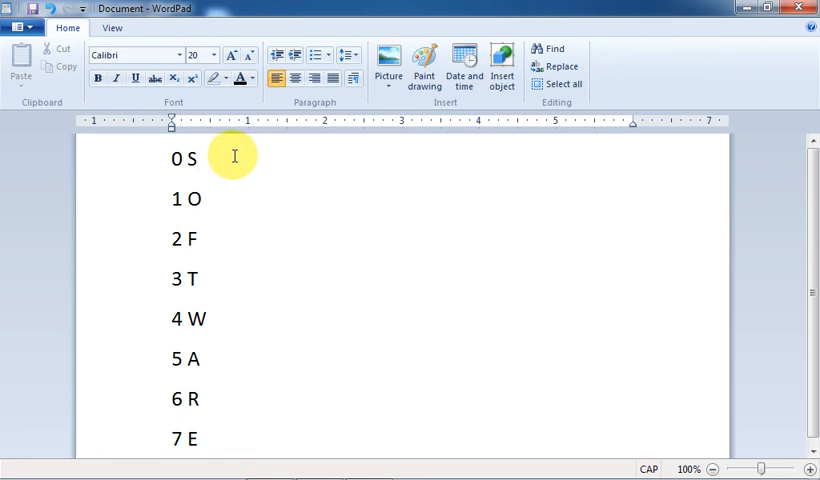
pyautogui.moveTo(216, 200)
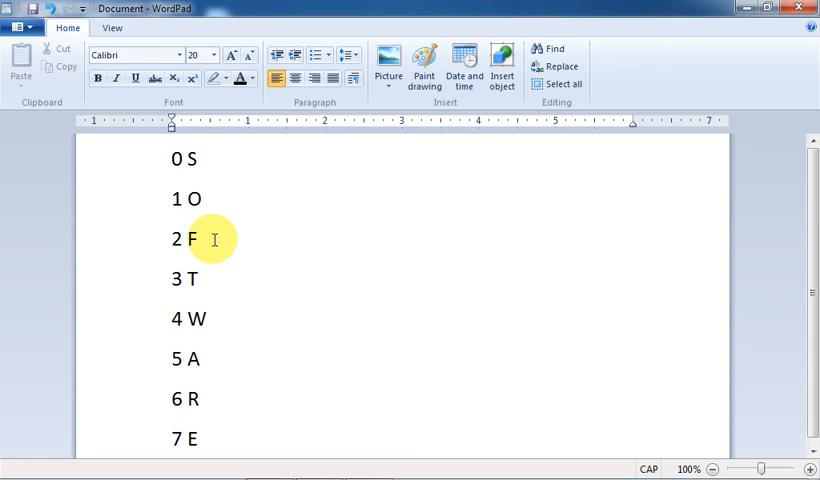
# Return from the WordPad index list of SOFTWARE's letters to the Visual Studio code
pyautogui.click(196, 158)
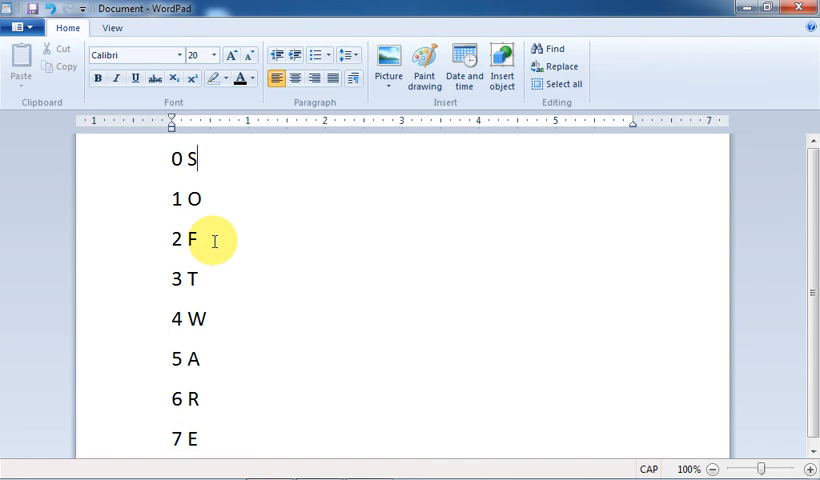
pyautogui.moveTo(228, 416)
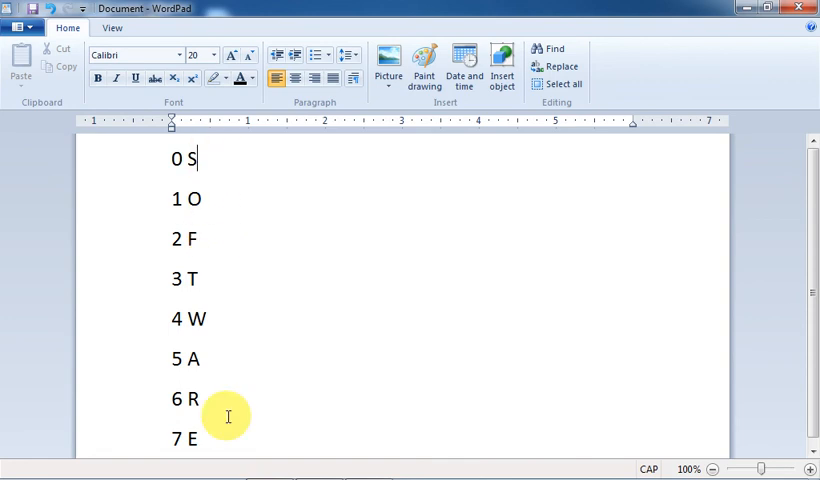
pyautogui.moveTo(208, 180)
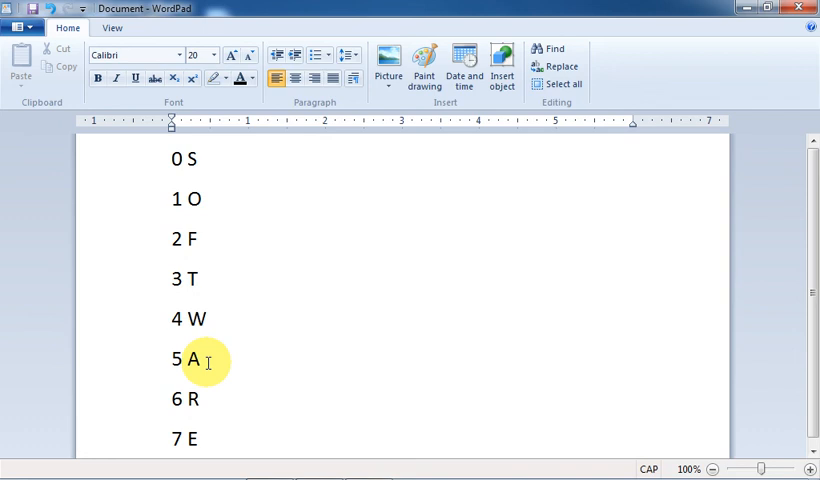
pyautogui.moveTo(212, 436)
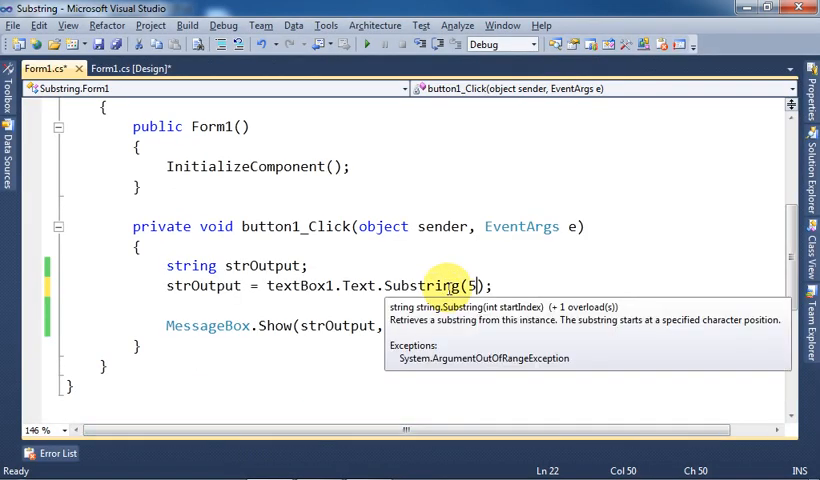
pyautogui.moveTo(366, 44)
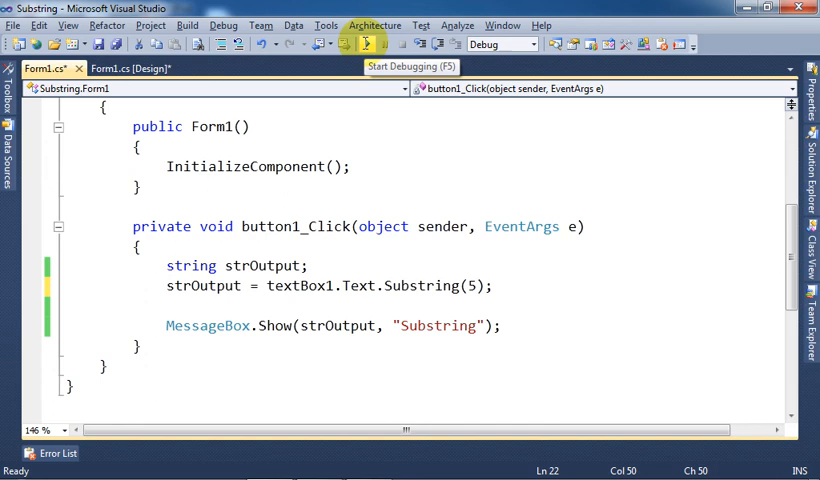
pyautogui.click(366, 44)
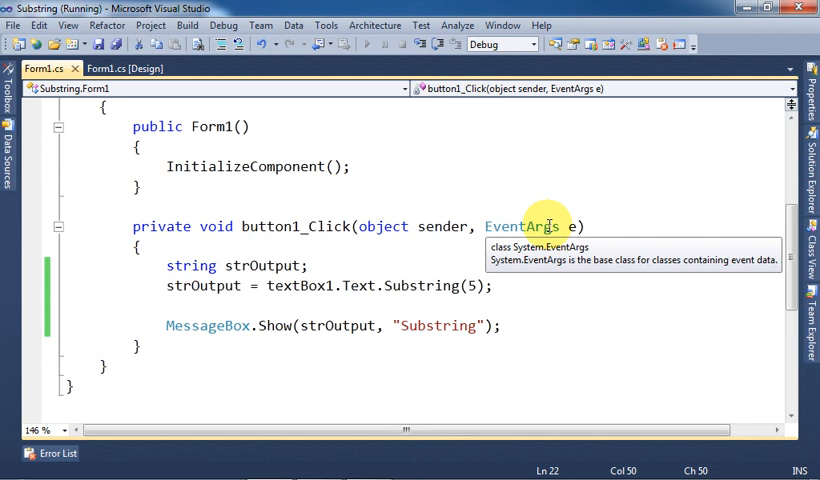
pyautogui.click(368, 44)
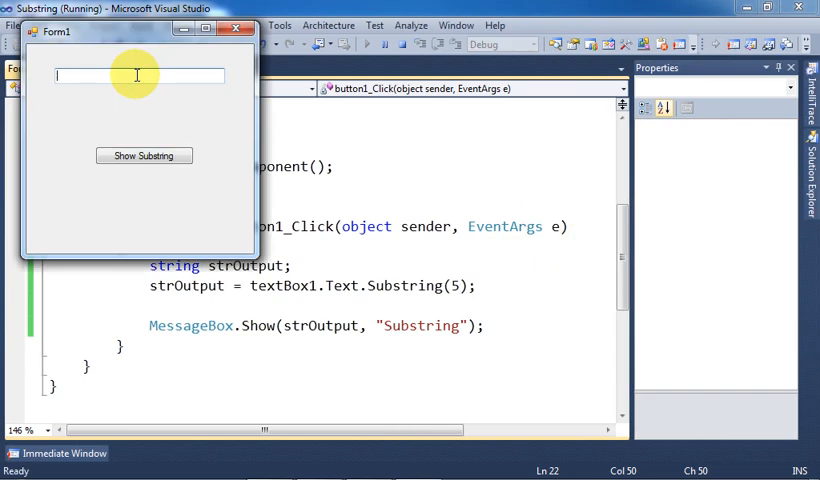
pyautogui.write('SOFTWARE')
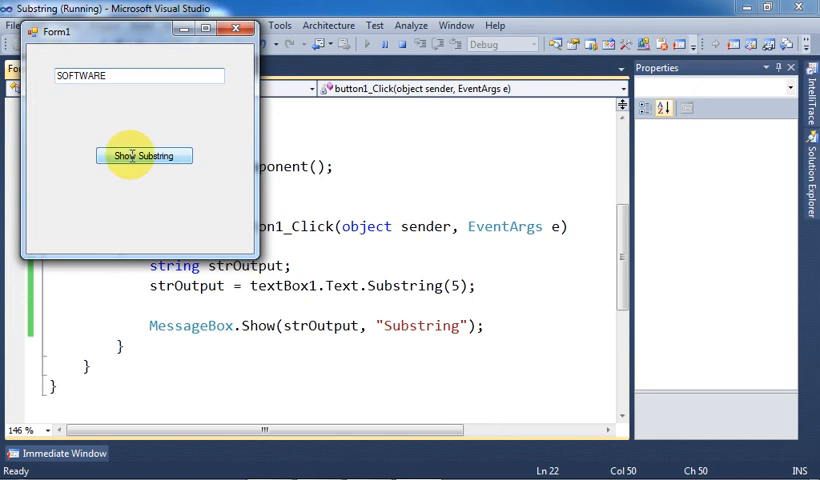
pyautogui.click(144, 156)
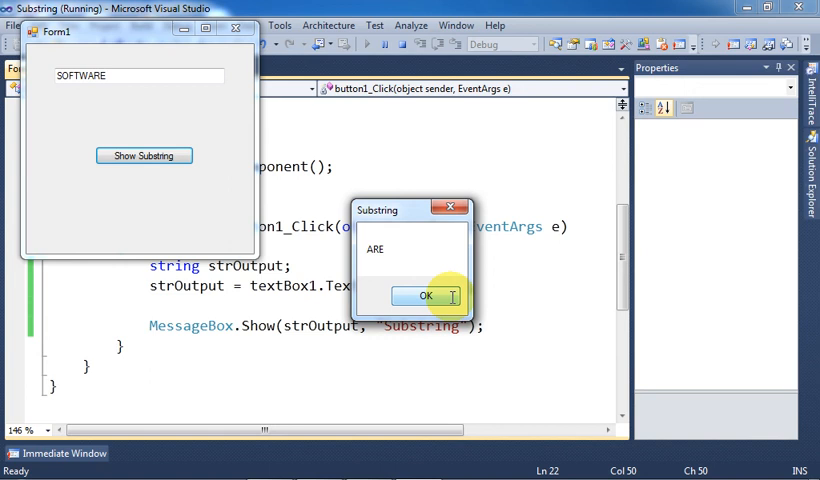
pyautogui.click(424, 296)
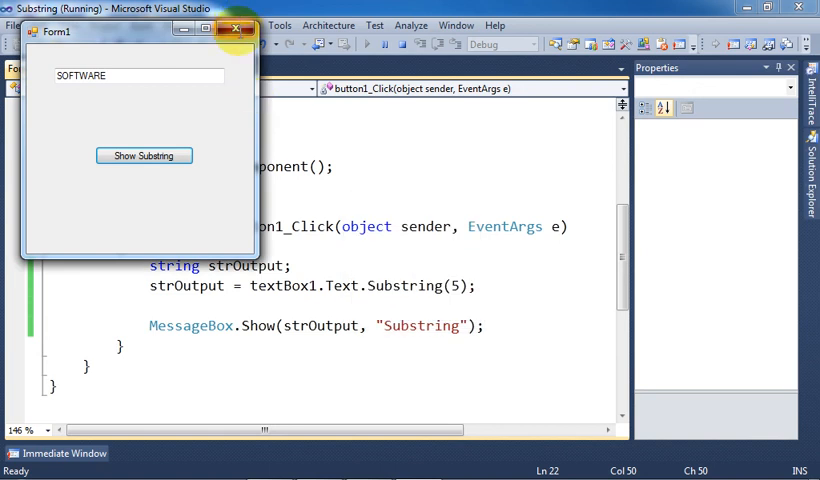
pyautogui.click(238, 32)
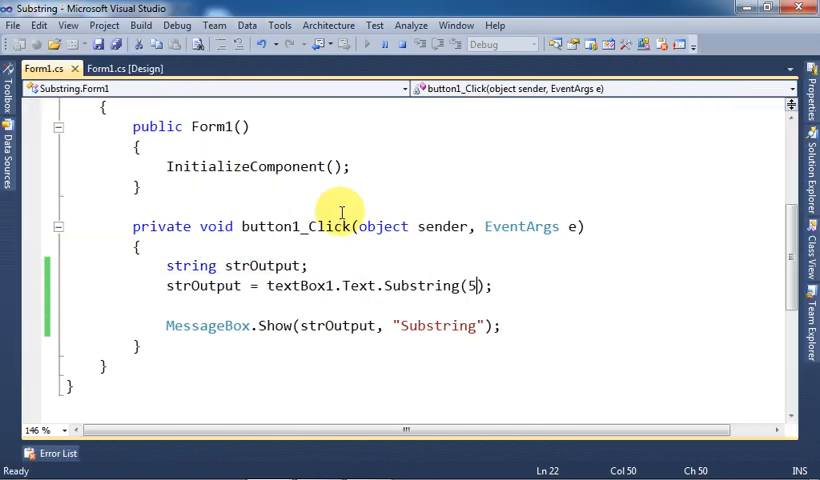